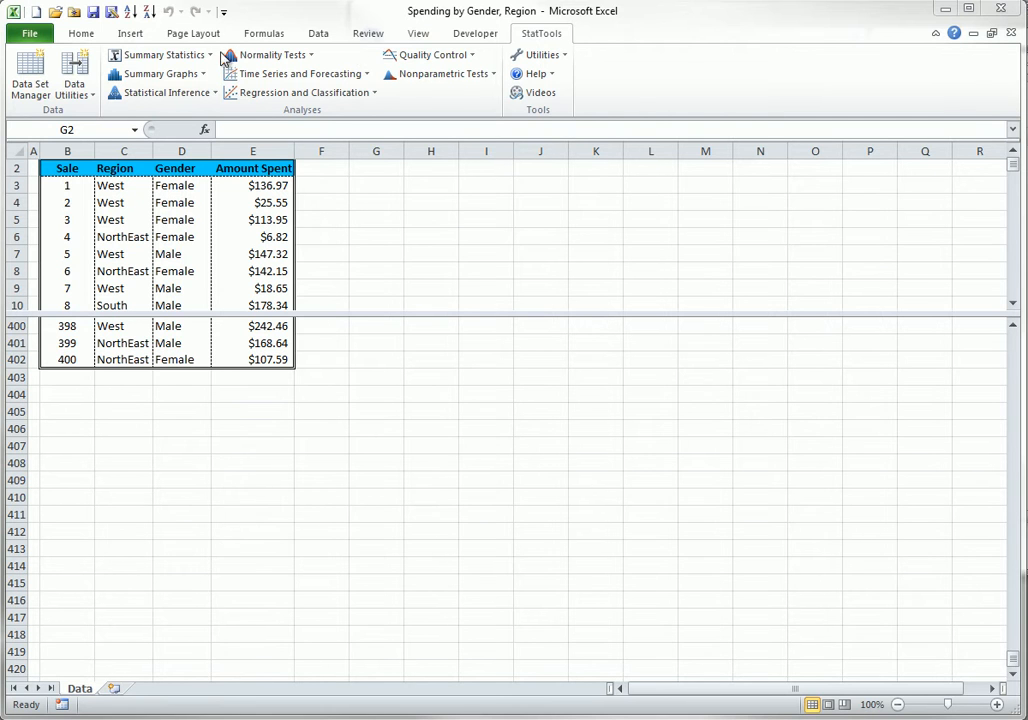
Start a One-Variable Summary from StatTools Summary Statistics for the Spending Data set
{"action": "left_click", "coordinate": [160, 54]}
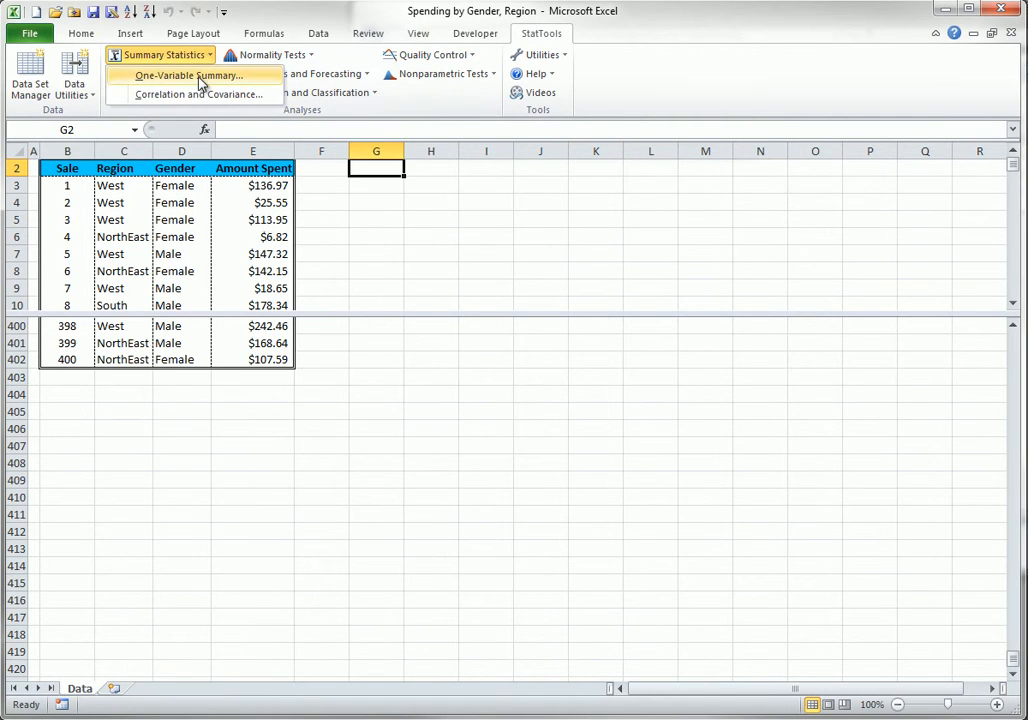
{"action": "left_click", "coordinate": [191, 75]}
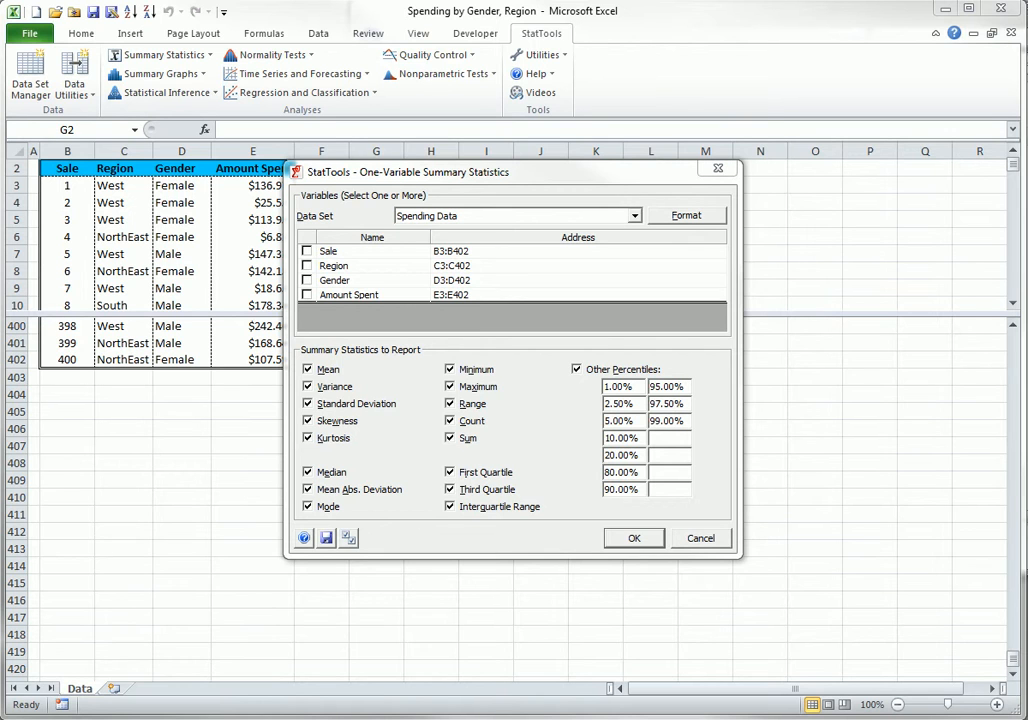
{"action": "mouse_move", "coordinate": [410, 228]}
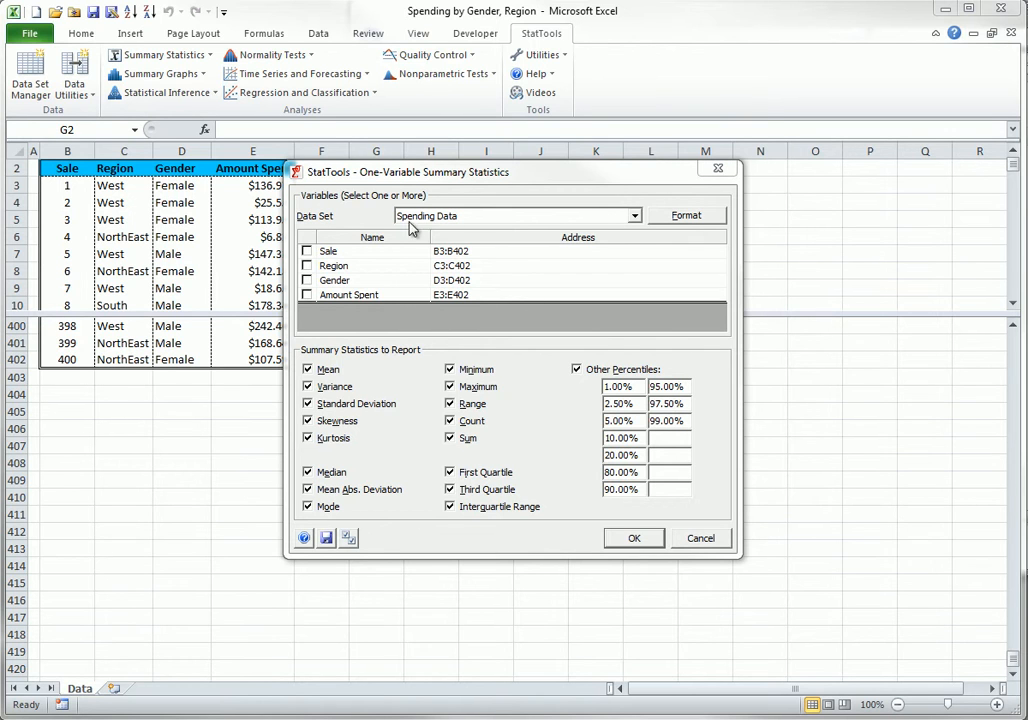
{"action": "mouse_move", "coordinate": [418, 216]}
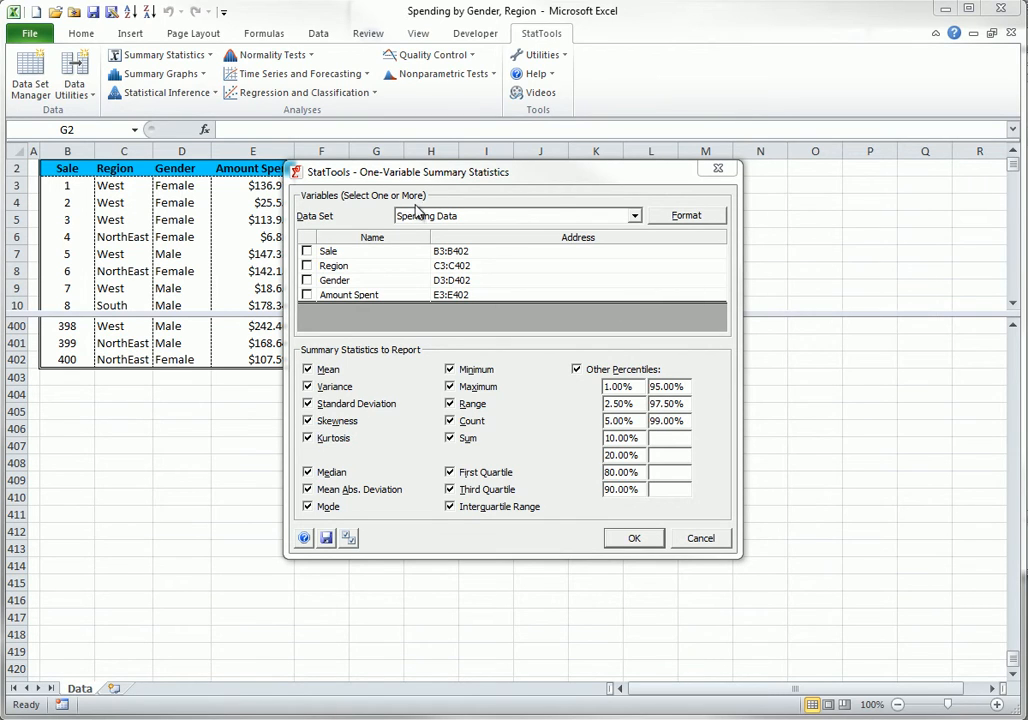
{"action": "mouse_move", "coordinate": [368, 213]}
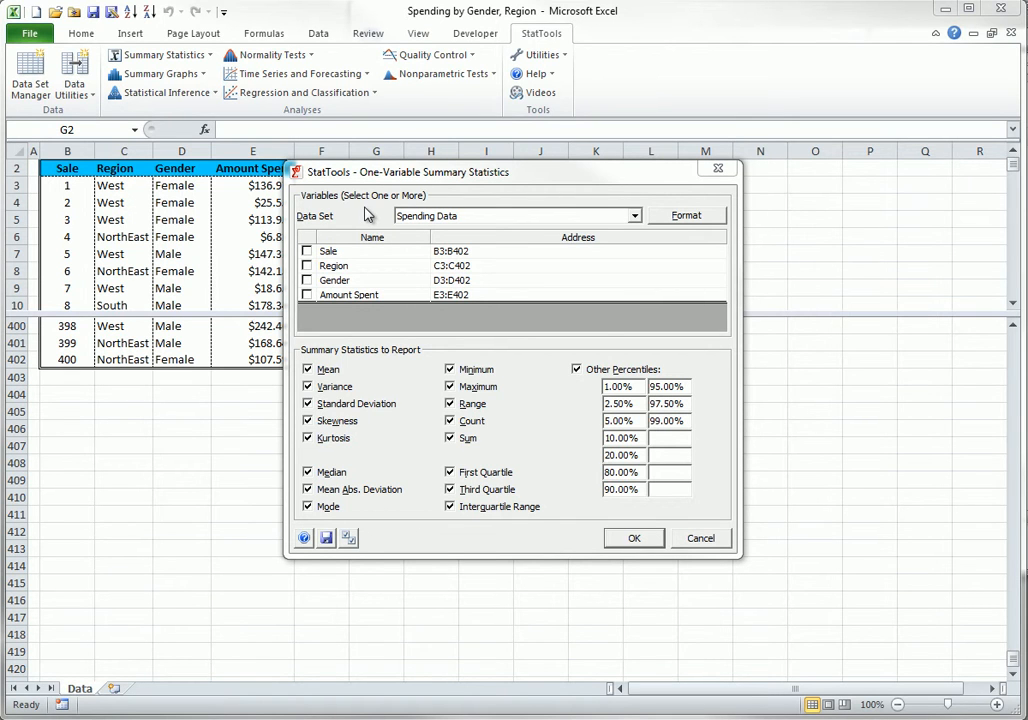
{"action": "mouse_move", "coordinate": [378, 421]}
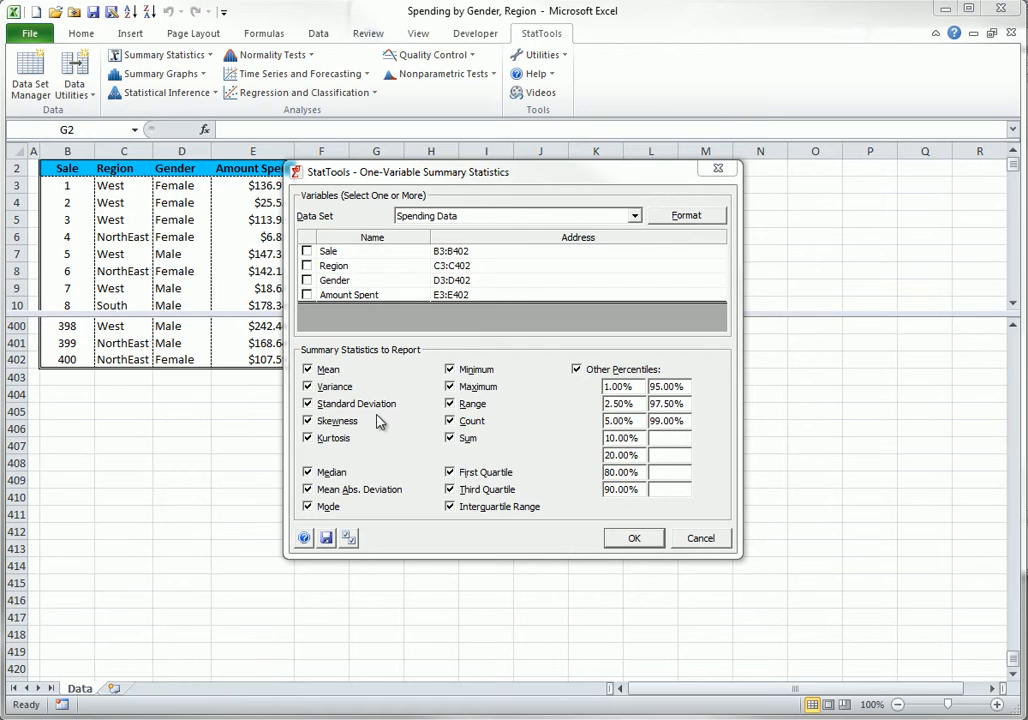
{"action": "mouse_move", "coordinate": [279, 531]}
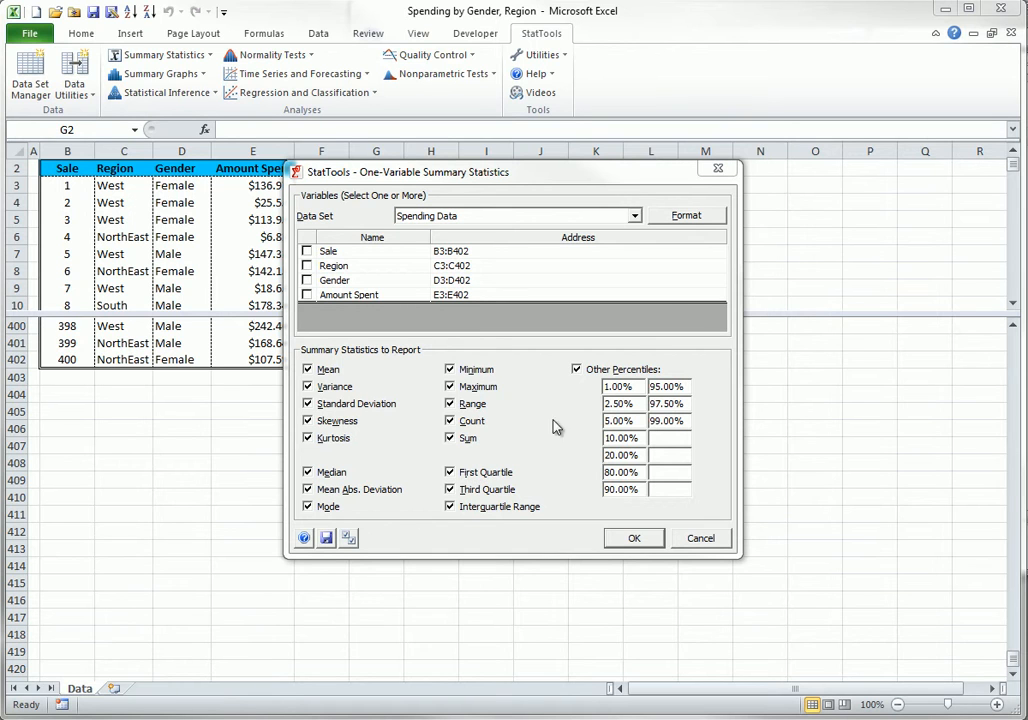
{"action": "left_click", "coordinate": [687, 215]}
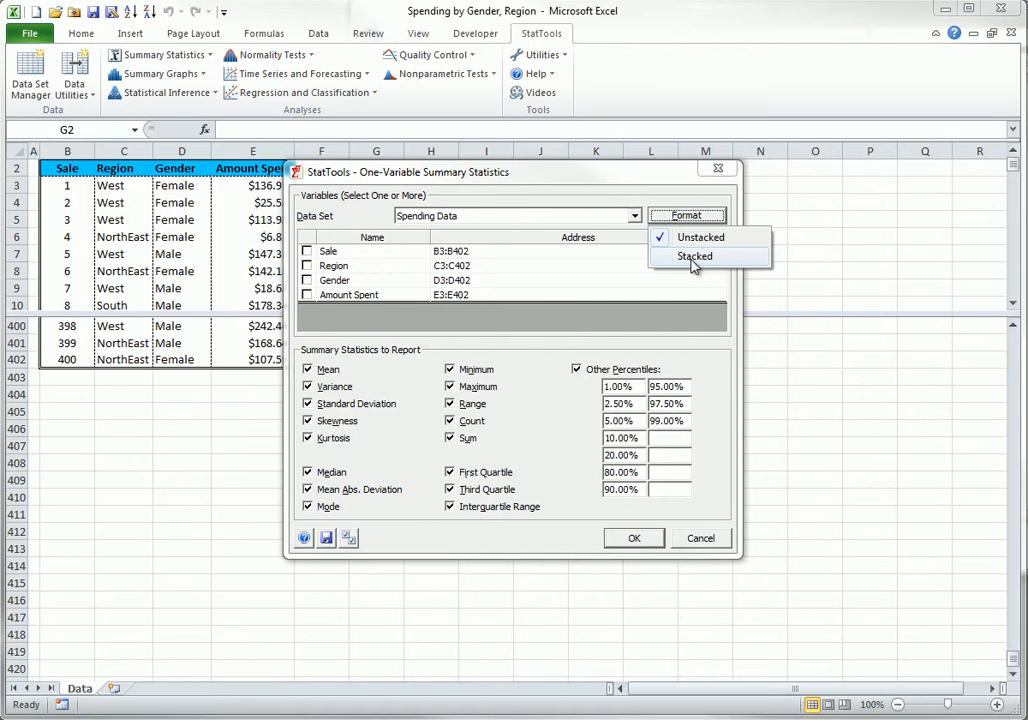
{"action": "left_click", "coordinate": [694, 256]}
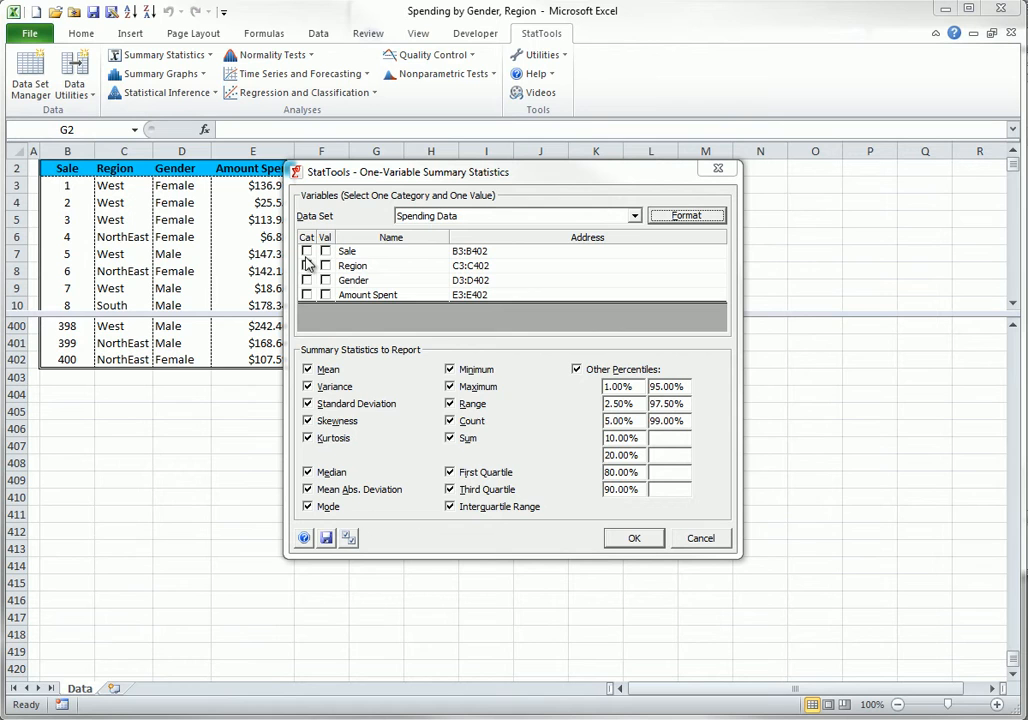
{"action": "left_click", "coordinate": [307, 280]}
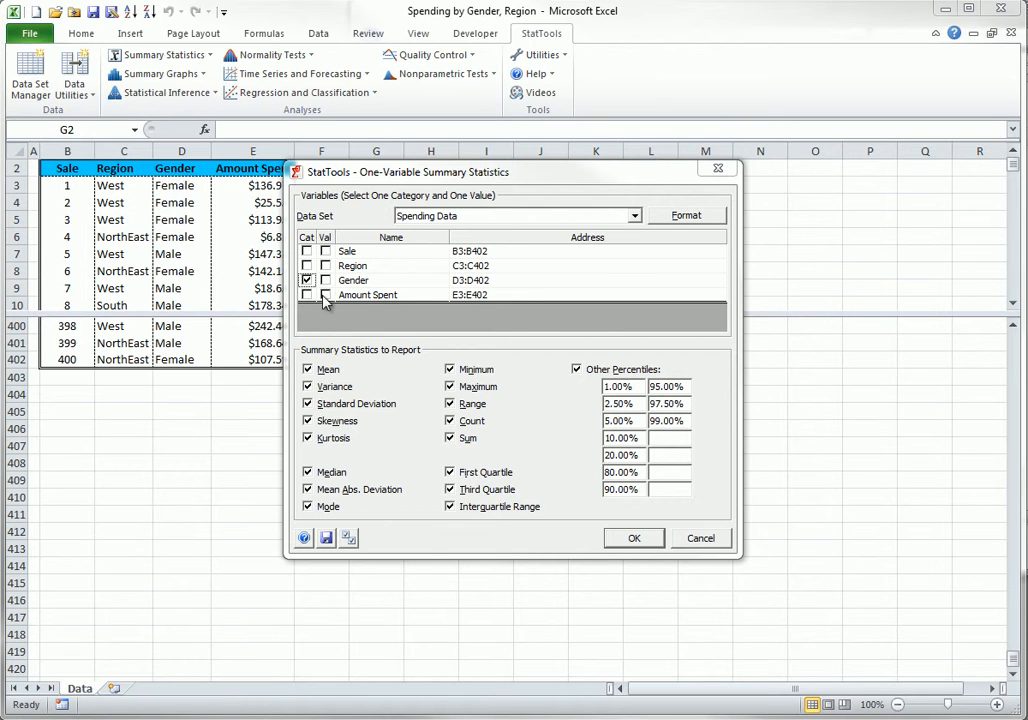
{"action": "left_click", "coordinate": [325, 294]}
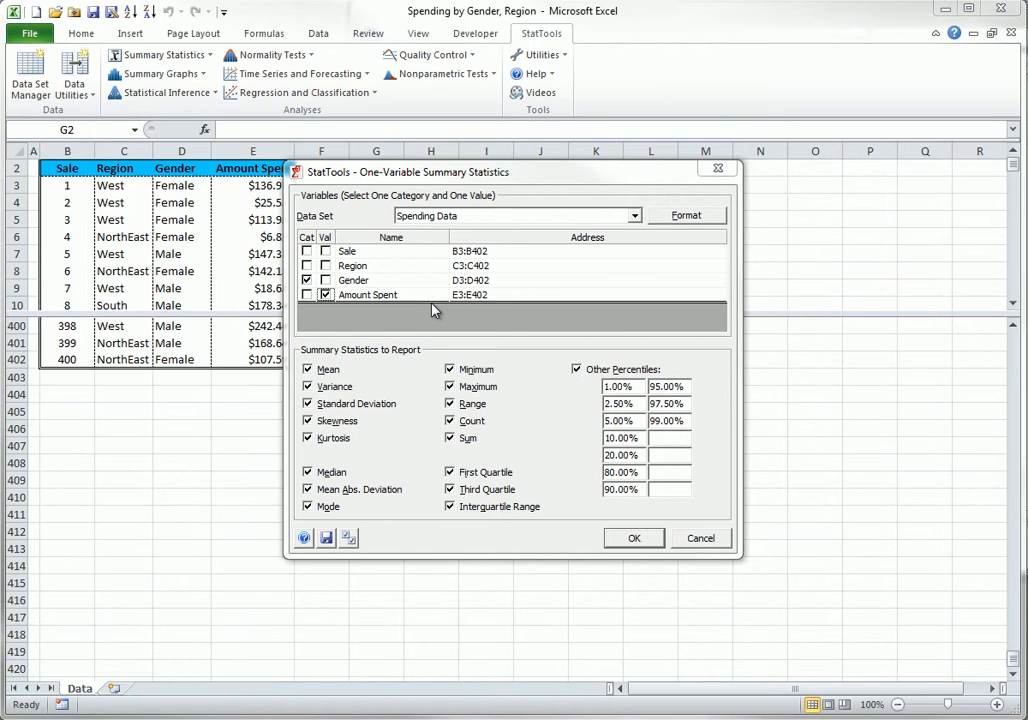
{"action": "mouse_move", "coordinate": [547, 280]}
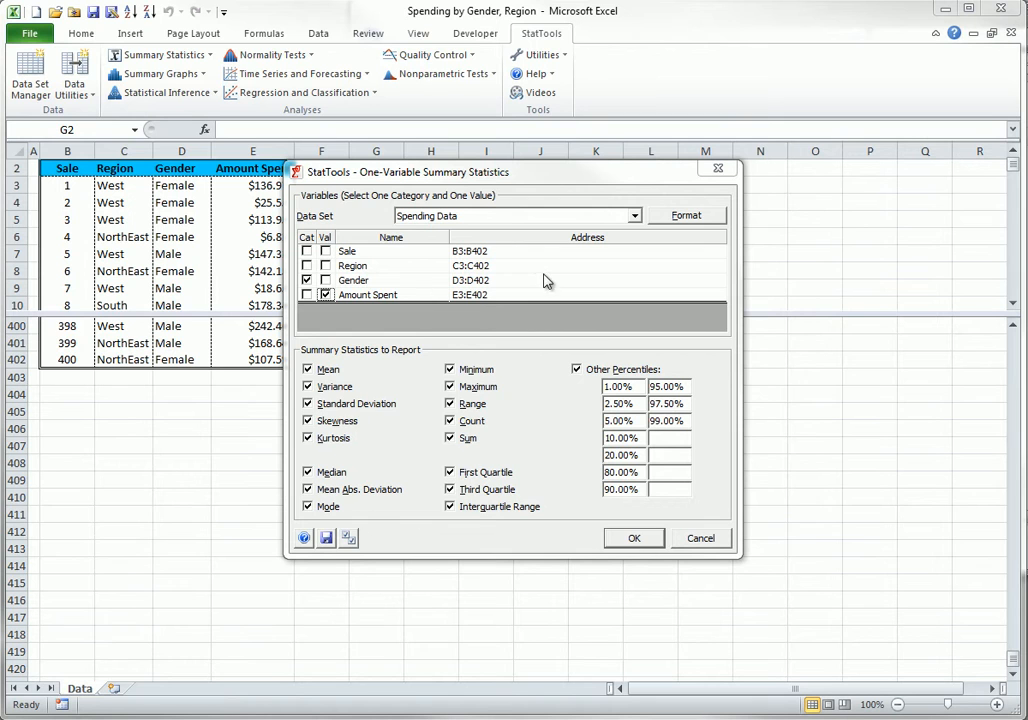
{"action": "left_click", "coordinate": [686, 215]}
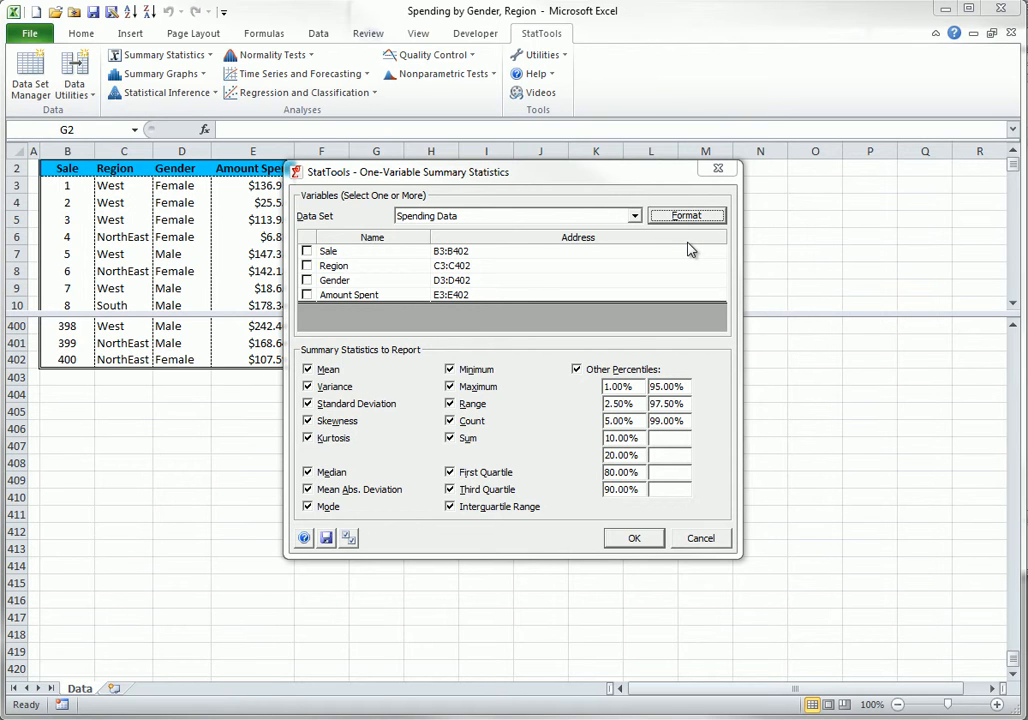
{"action": "mouse_move", "coordinate": [687, 247]}
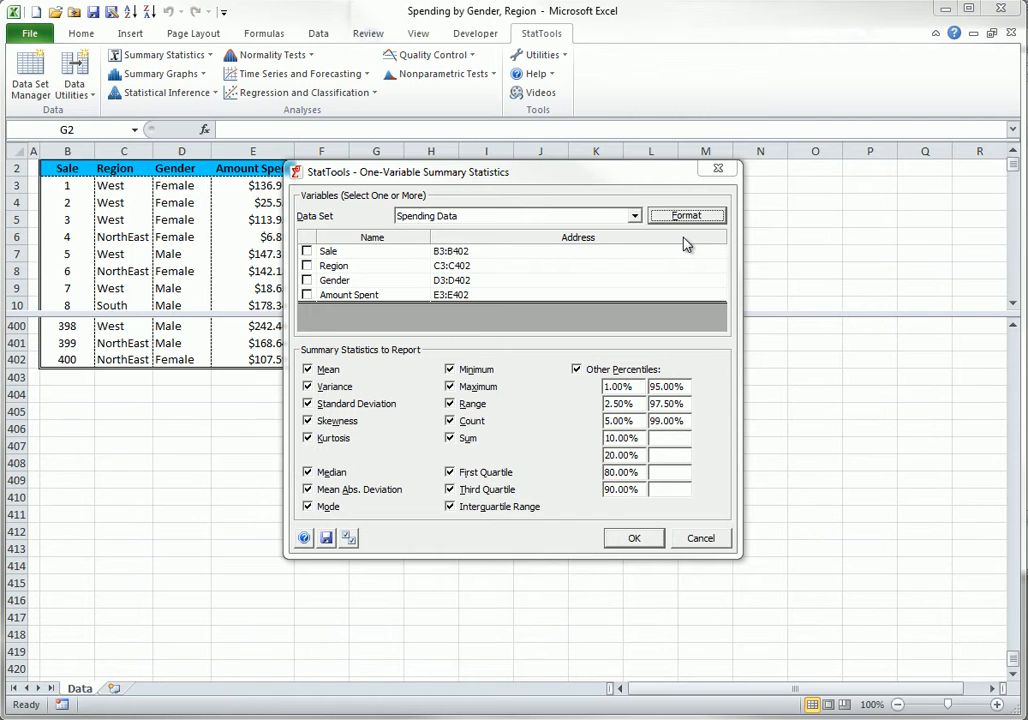
{"action": "right_click", "coordinate": [330, 251]}
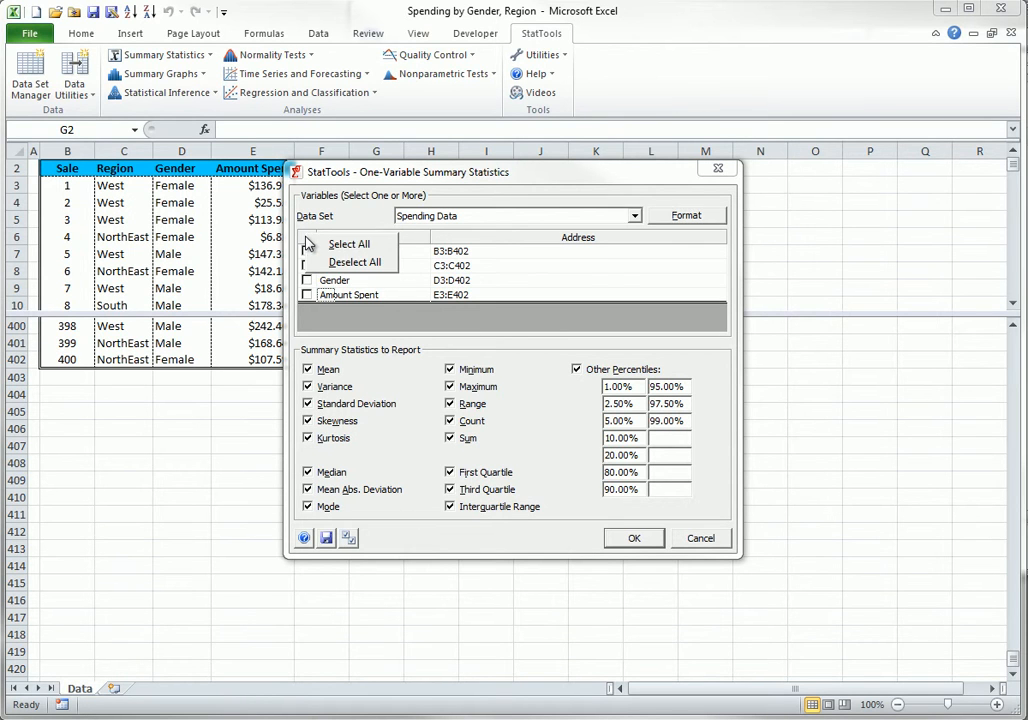
{"action": "left_click", "coordinate": [349, 244]}
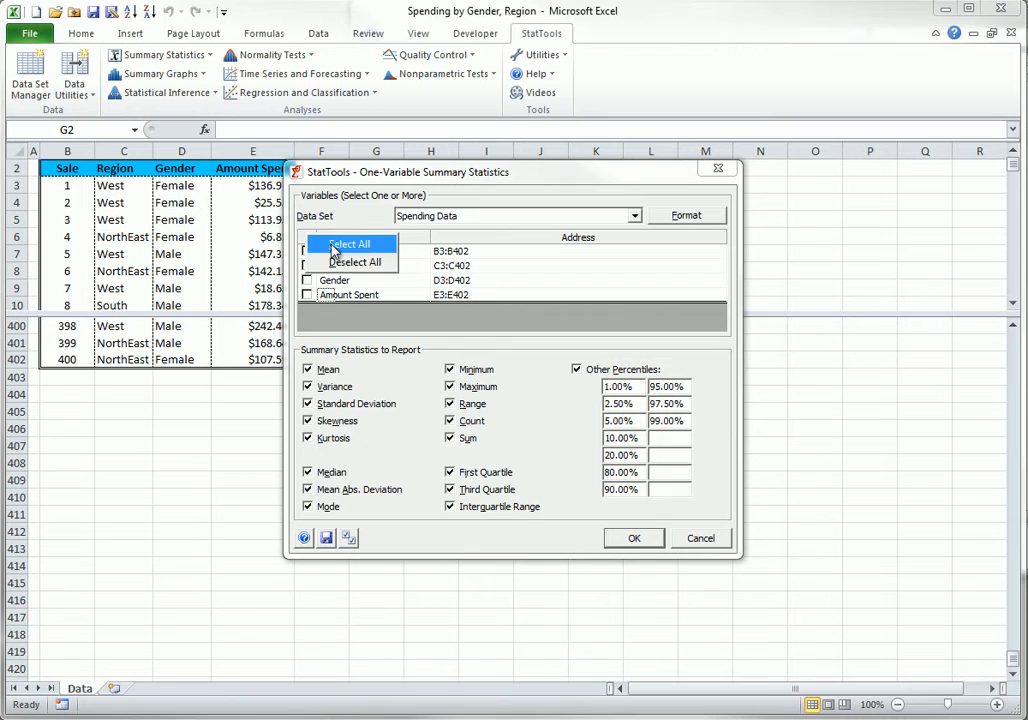
{"action": "left_click", "coordinate": [349, 244]}
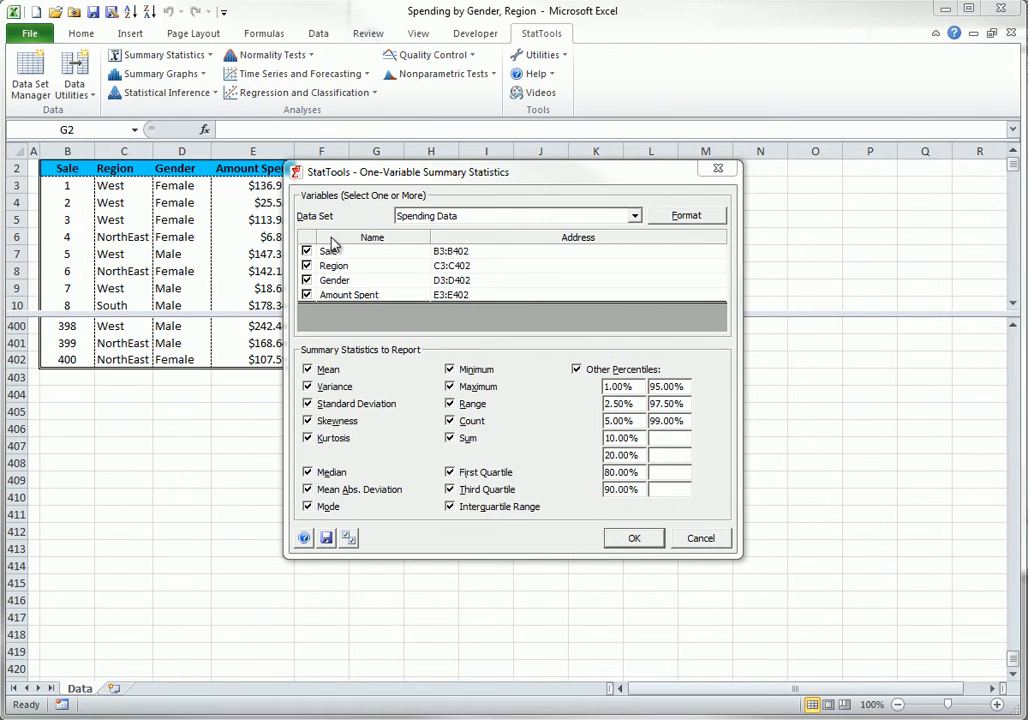
{"action": "mouse_move", "coordinate": [312, 248]}
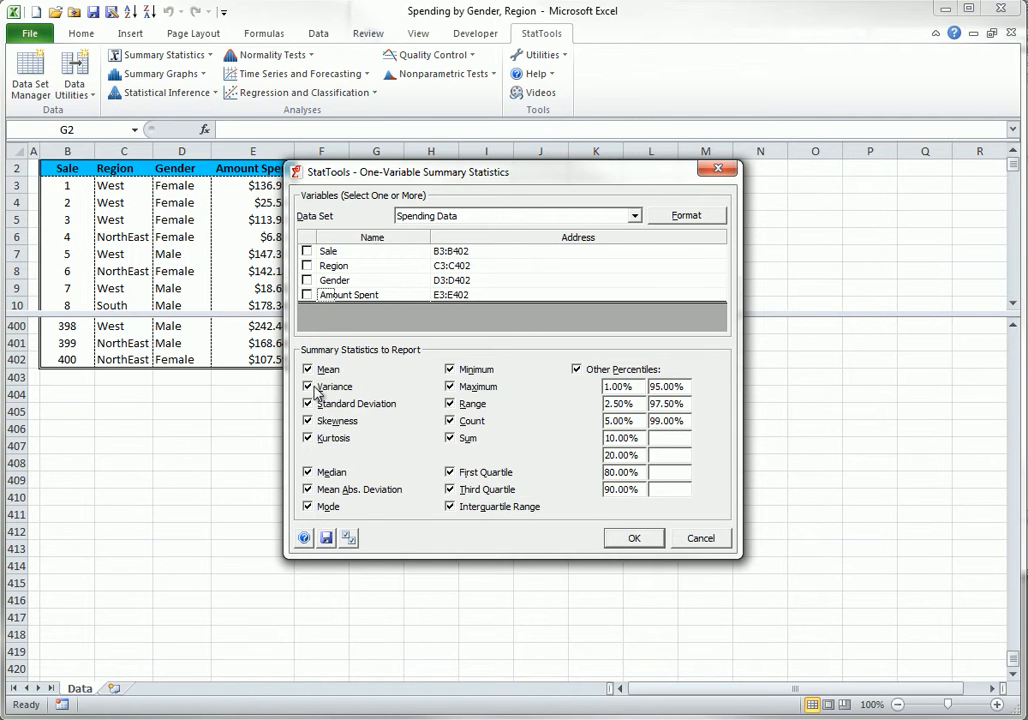
{"action": "mouse_move", "coordinate": [304, 538]}
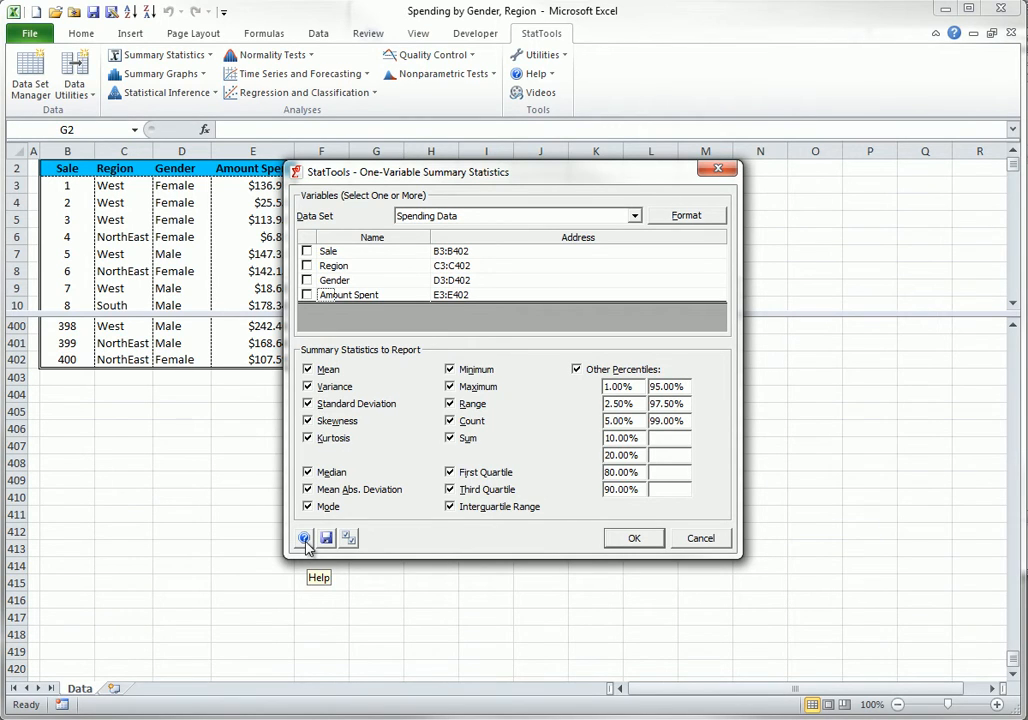
{"action": "mouse_move", "coordinate": [340, 540]}
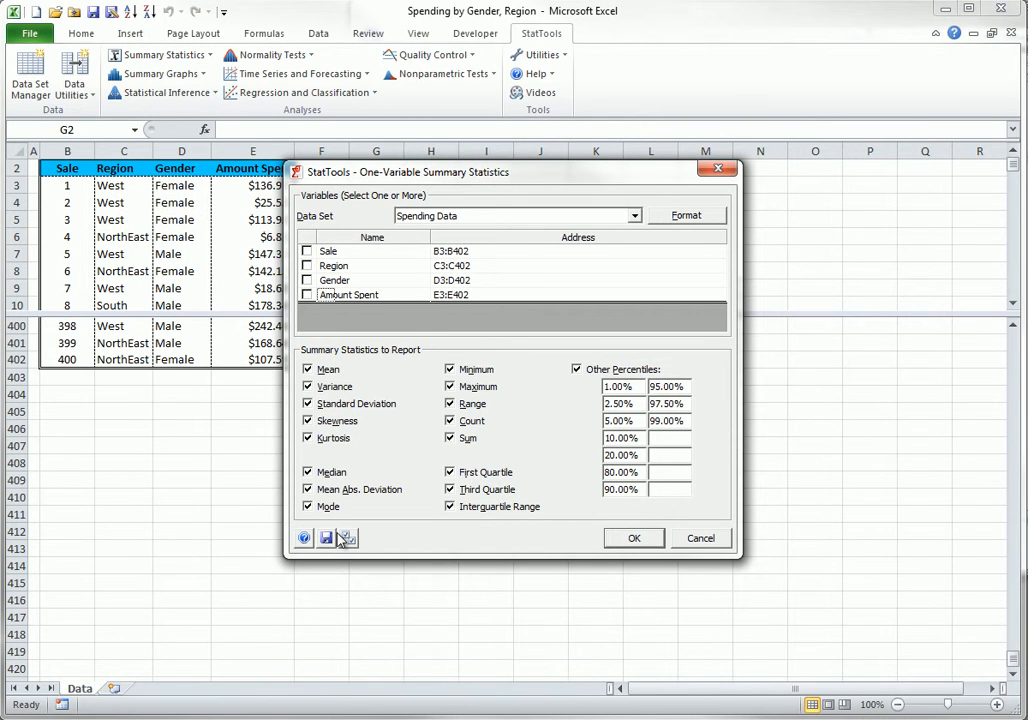
{"action": "mouse_move", "coordinate": [328, 539]}
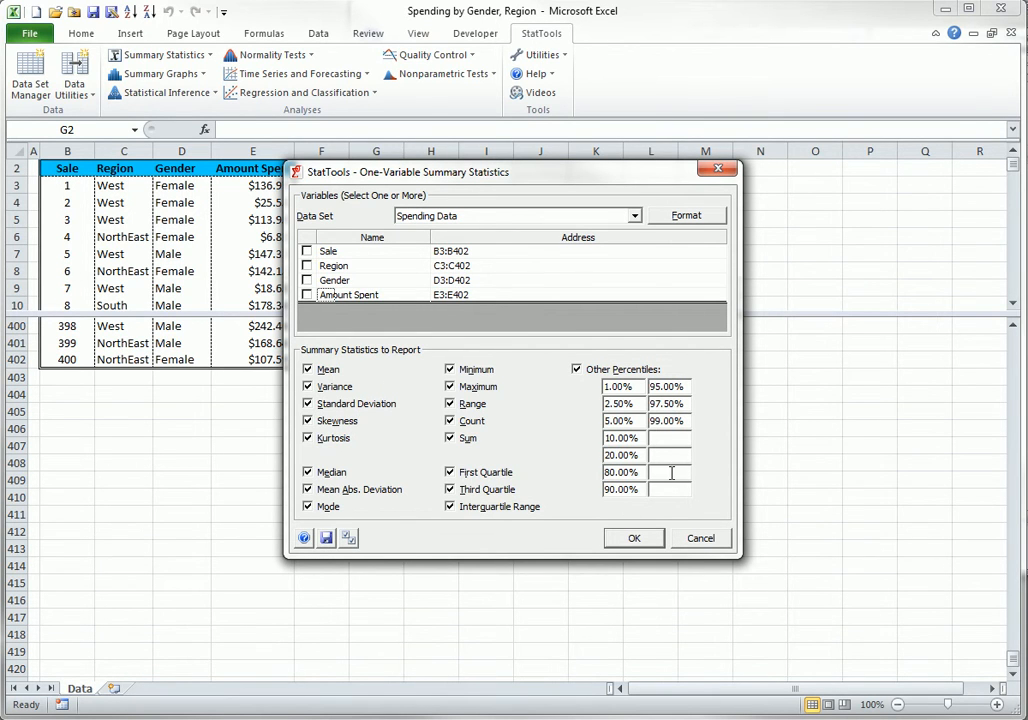
{"action": "mouse_move", "coordinate": [673, 470]}
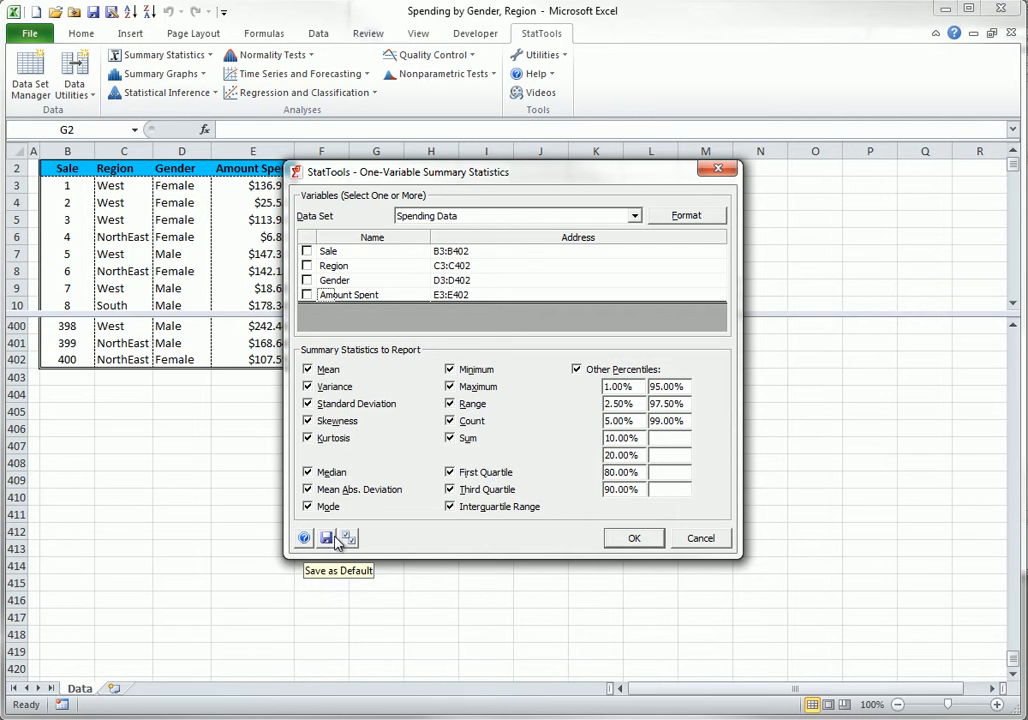
{"action": "mouse_move", "coordinate": [347, 539]}
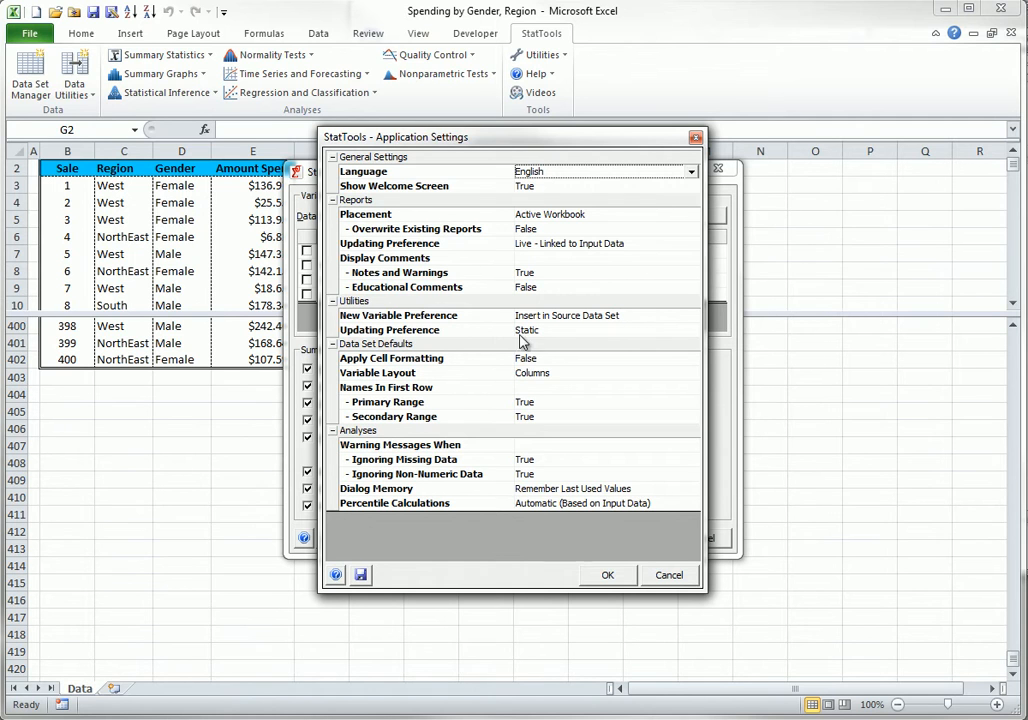
List report placement choices in Application Settings: Active Workbook, New Workbook, After Last Used Column, Query
{"action": "left_click", "coordinate": [690, 214]}
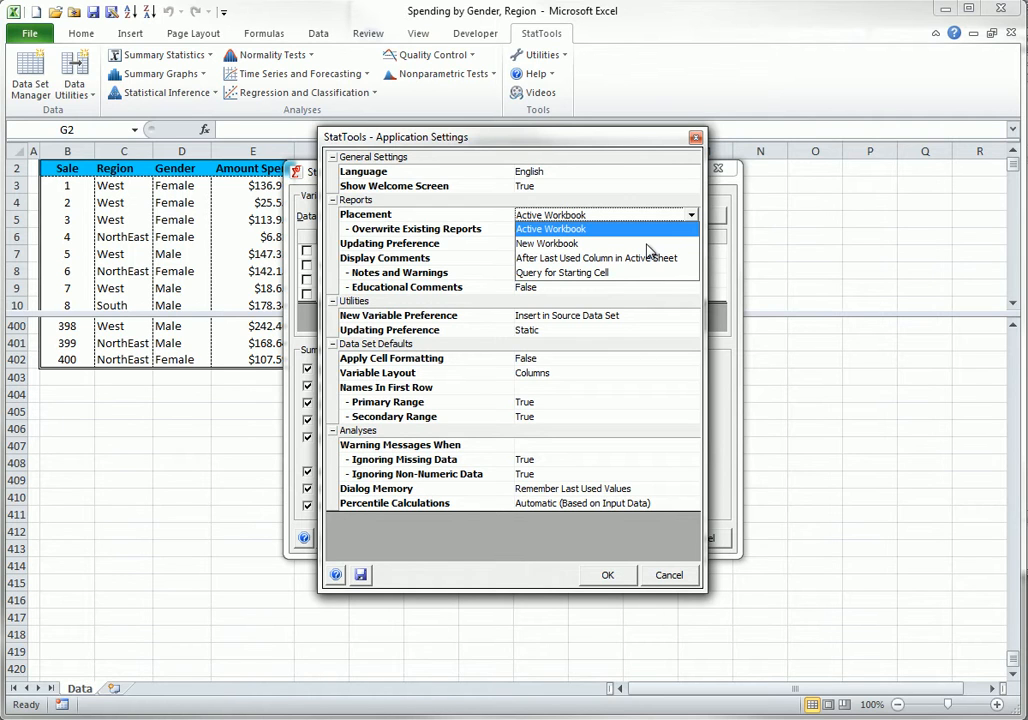
{"action": "mouse_move", "coordinate": [598, 254]}
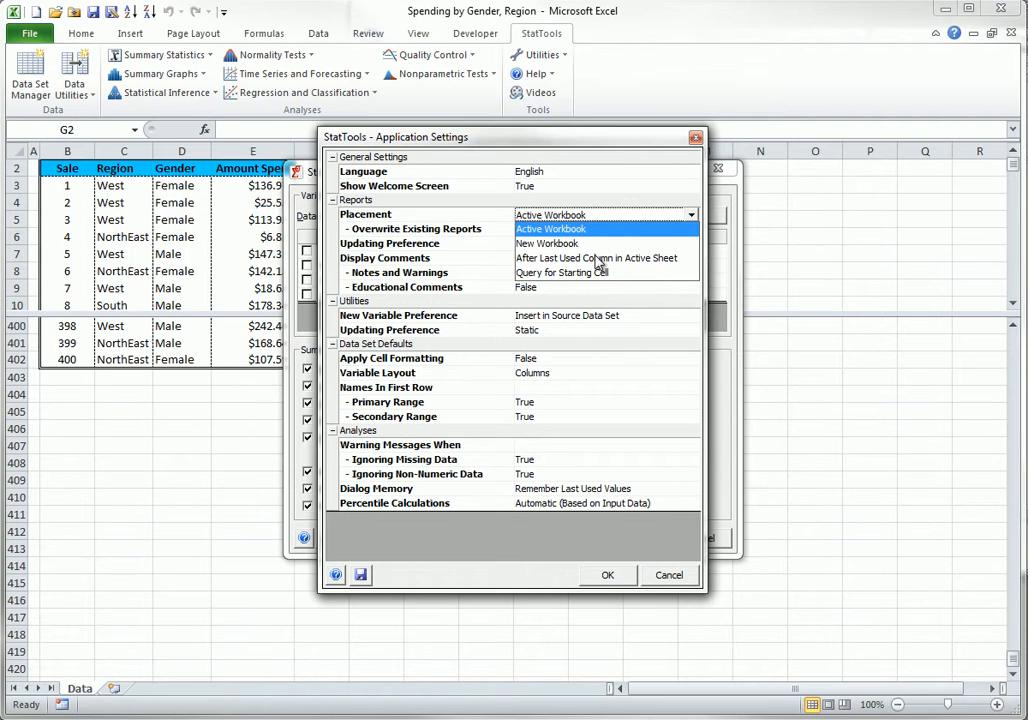